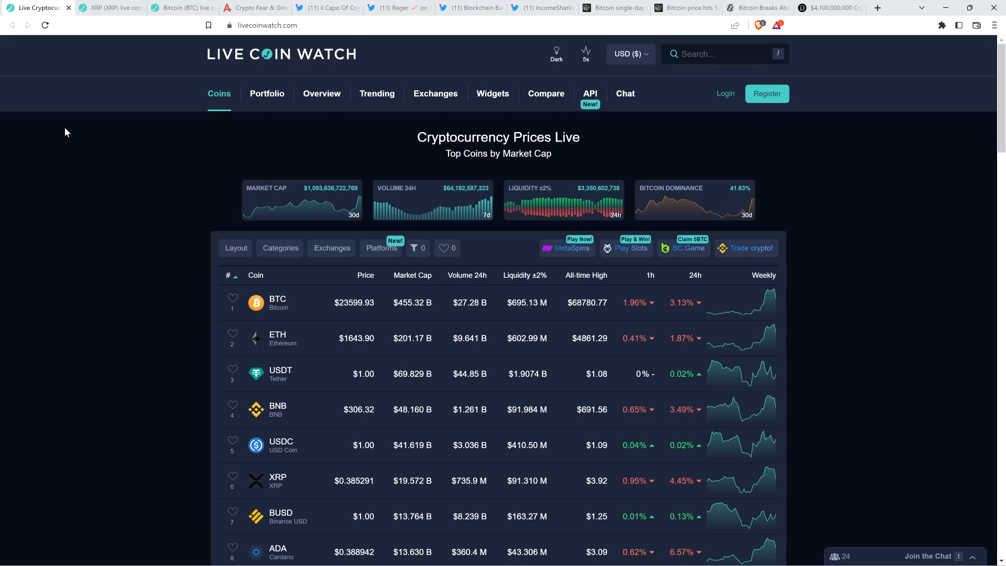
{"action": "mouse_move", "coordinate": [79, 163]}
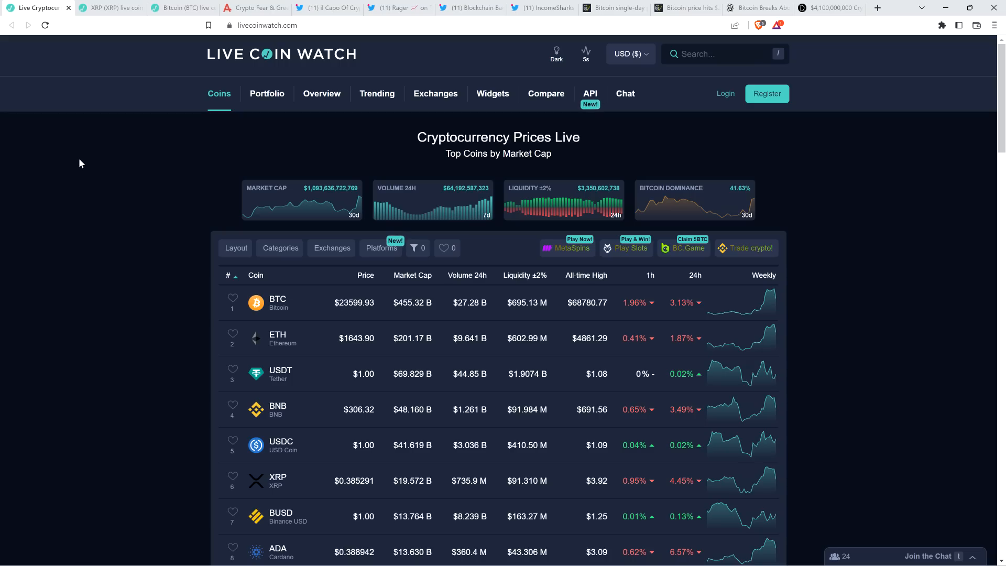
{"action": "mouse_move", "coordinate": [75, 160]}
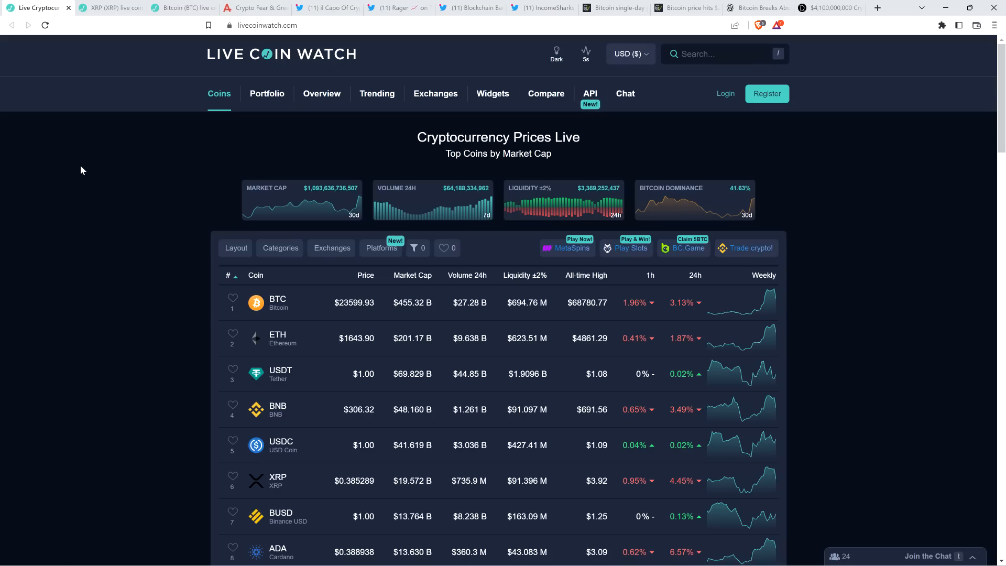
View Bitcoin's price details, then refresh the Fear & Greed Index to 61 (Greed)
{"action": "left_click", "coordinate": [278, 302]}
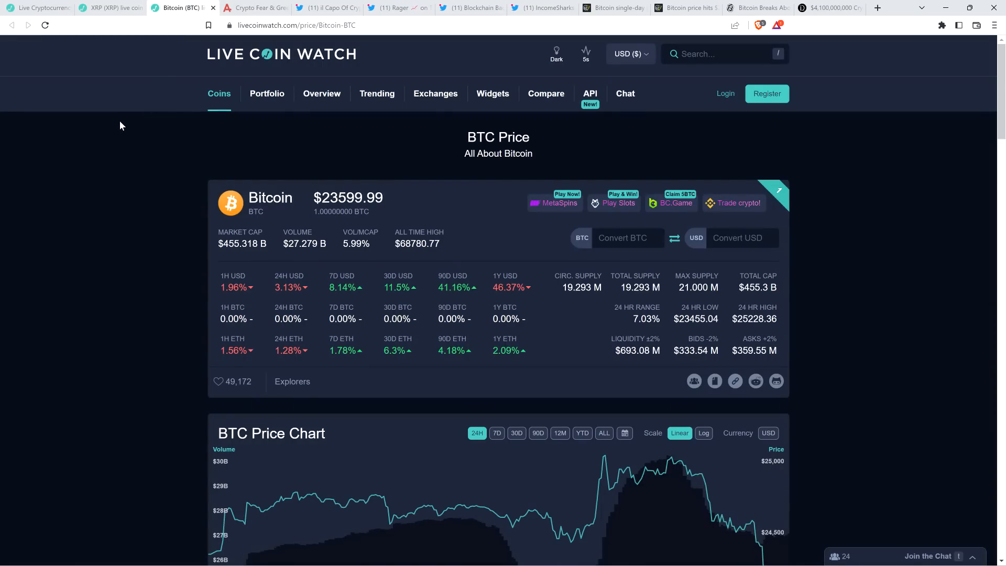
{"action": "scroll", "scroll_direction": "down", "scroll_amount": 3}
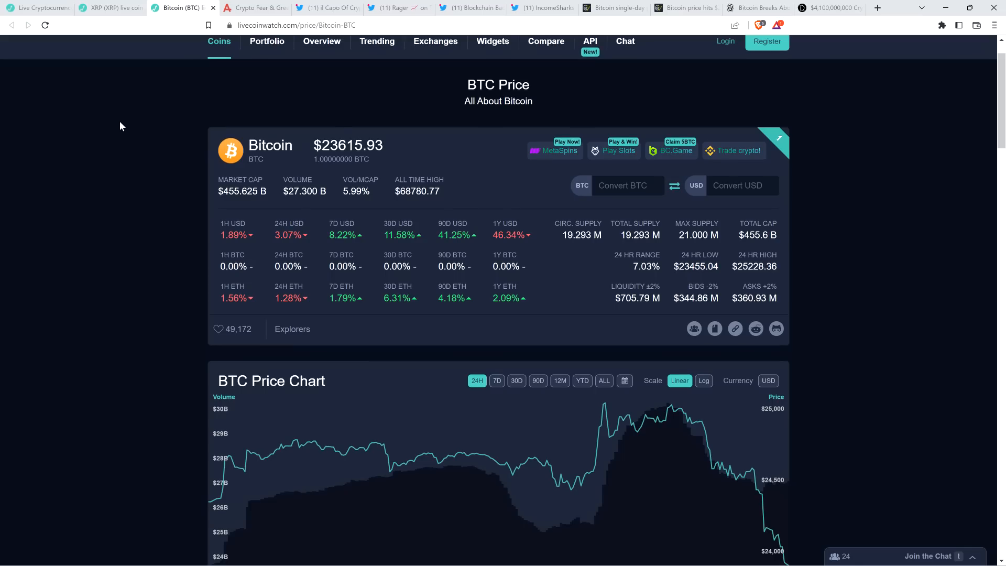
{"action": "mouse_move", "coordinate": [126, 92]}
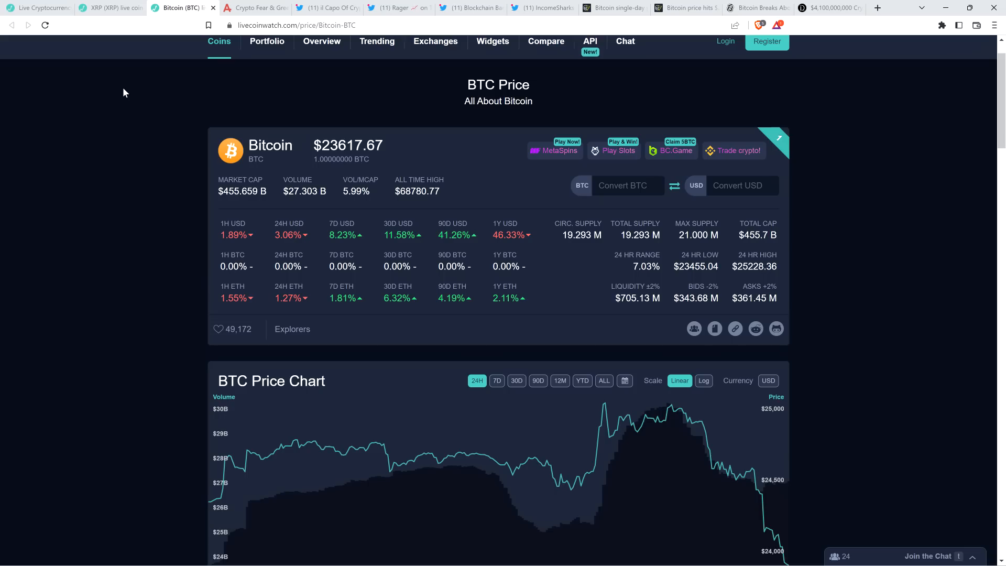
{"action": "mouse_move", "coordinate": [601, 298]}
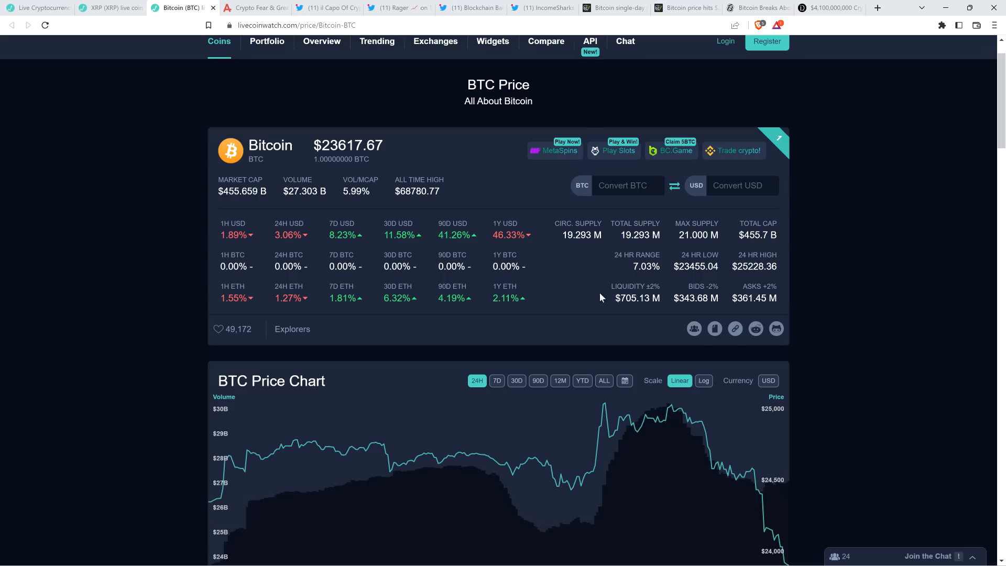
{"action": "mouse_move", "coordinate": [580, 302]}
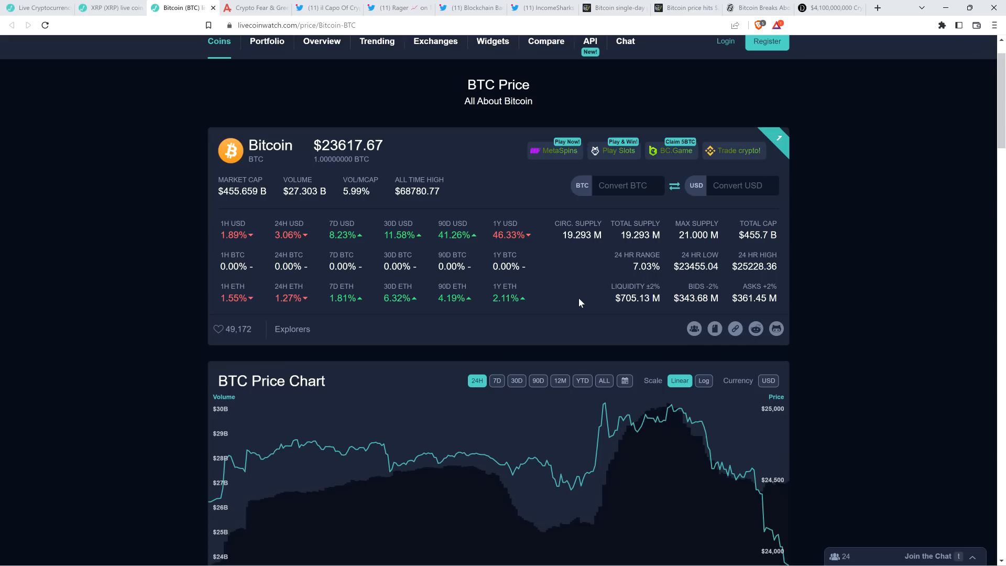
{"action": "mouse_move", "coordinate": [361, 231]}
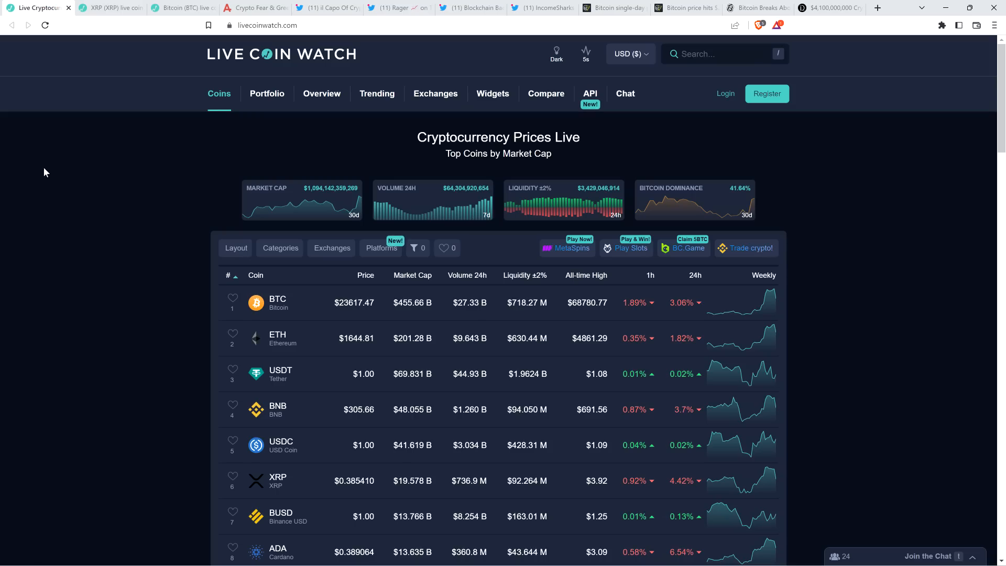
{"action": "mouse_move", "coordinate": [46, 176]}
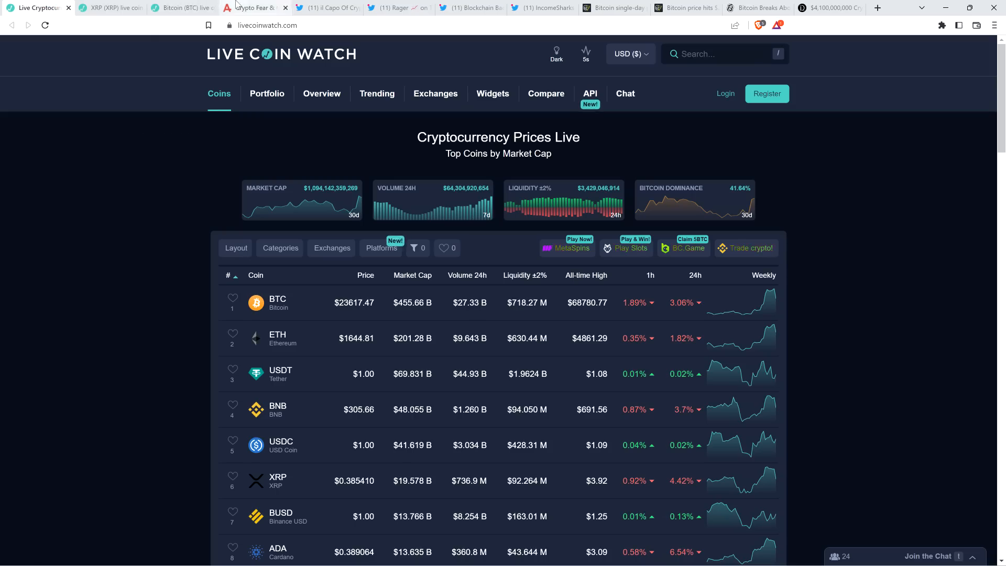
{"action": "left_click", "coordinate": [260, 8]}
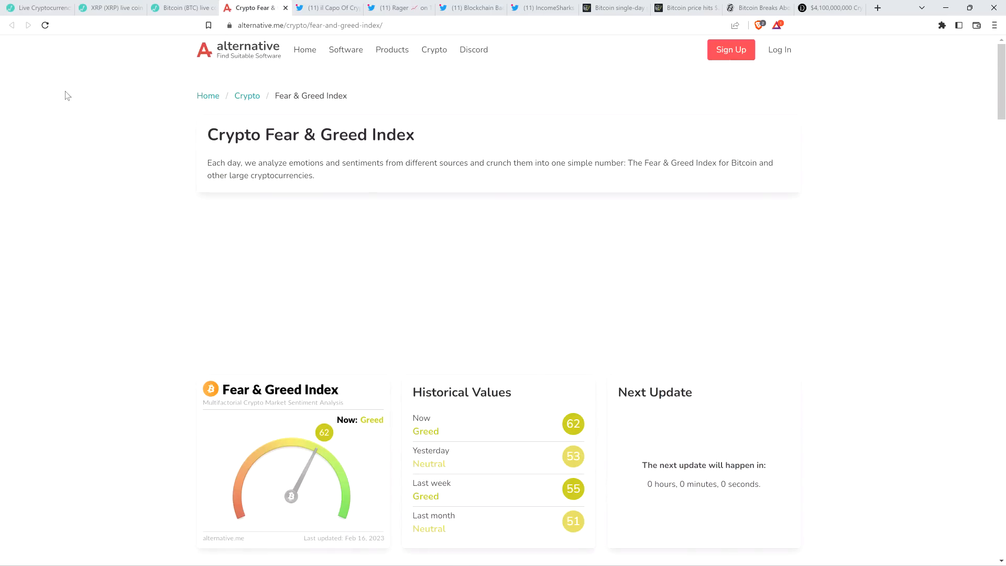
{"action": "mouse_move", "coordinate": [45, 26]}
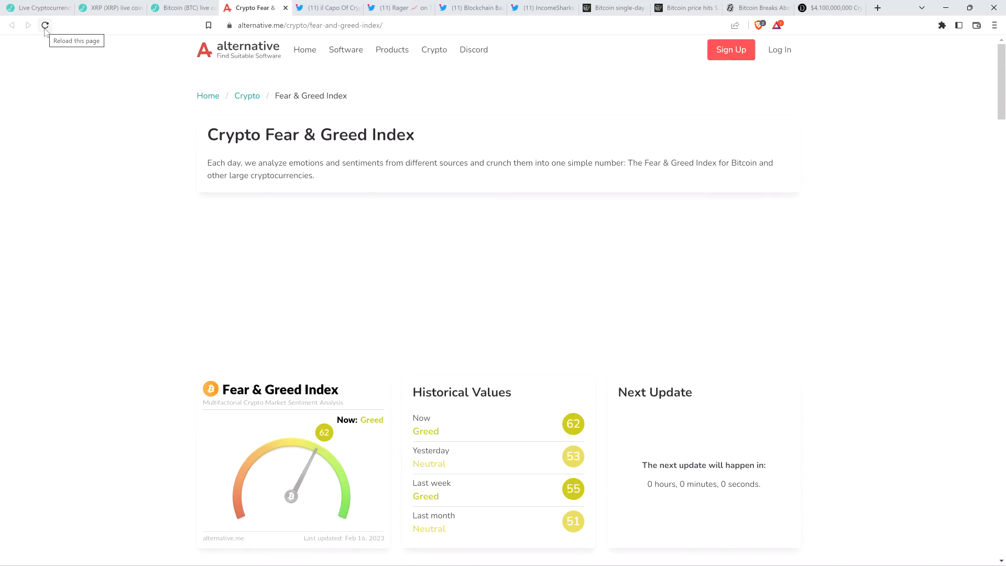
{"action": "left_click", "coordinate": [45, 25]}
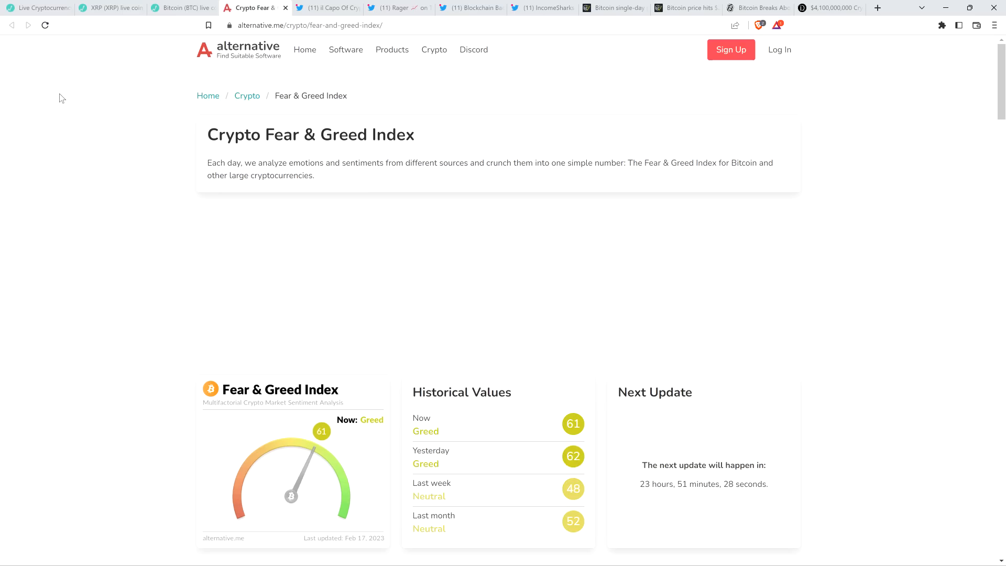
{"action": "mouse_move", "coordinate": [70, 111]}
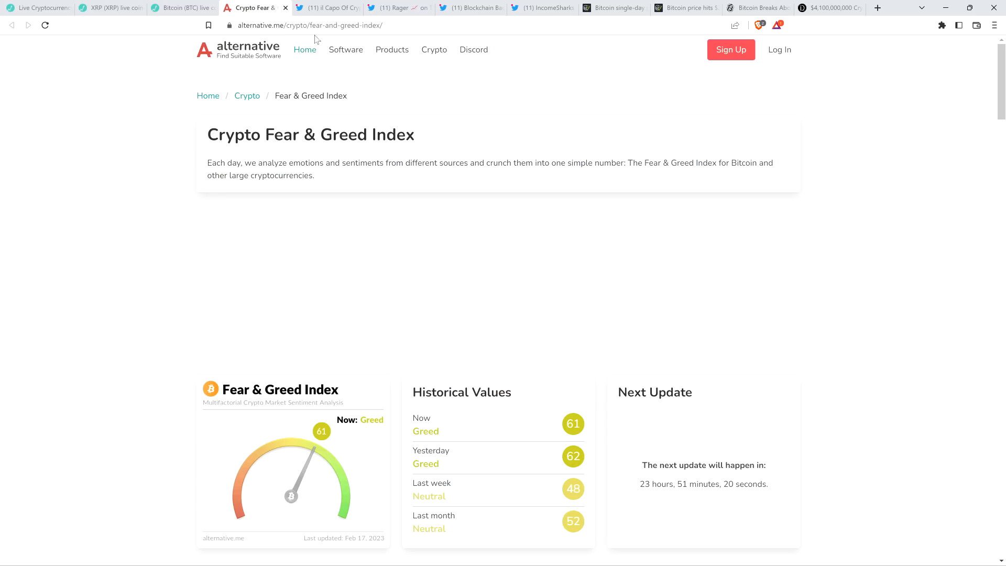
{"action": "mouse_move", "coordinate": [102, 112]}
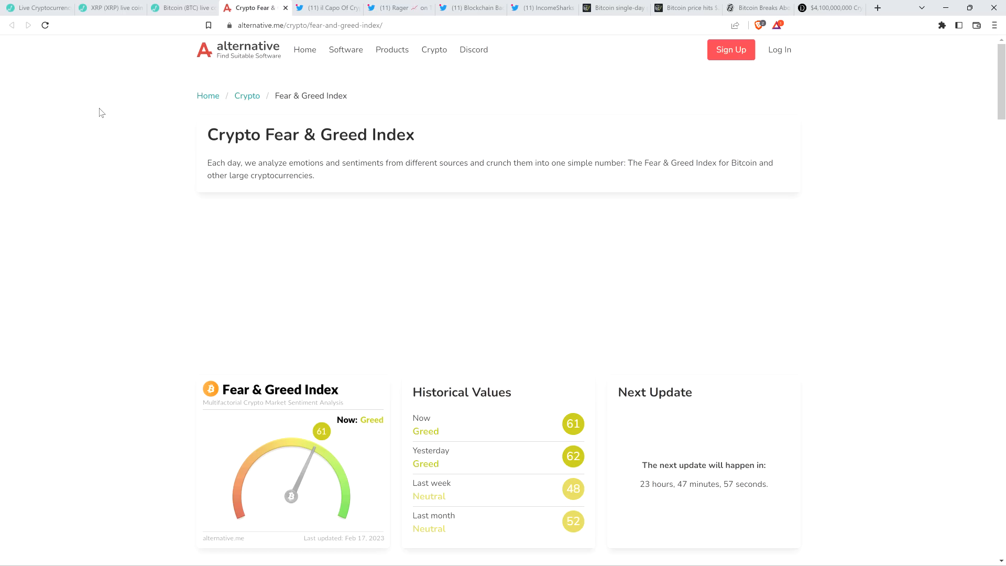
{"action": "mouse_move", "coordinate": [187, 148]}
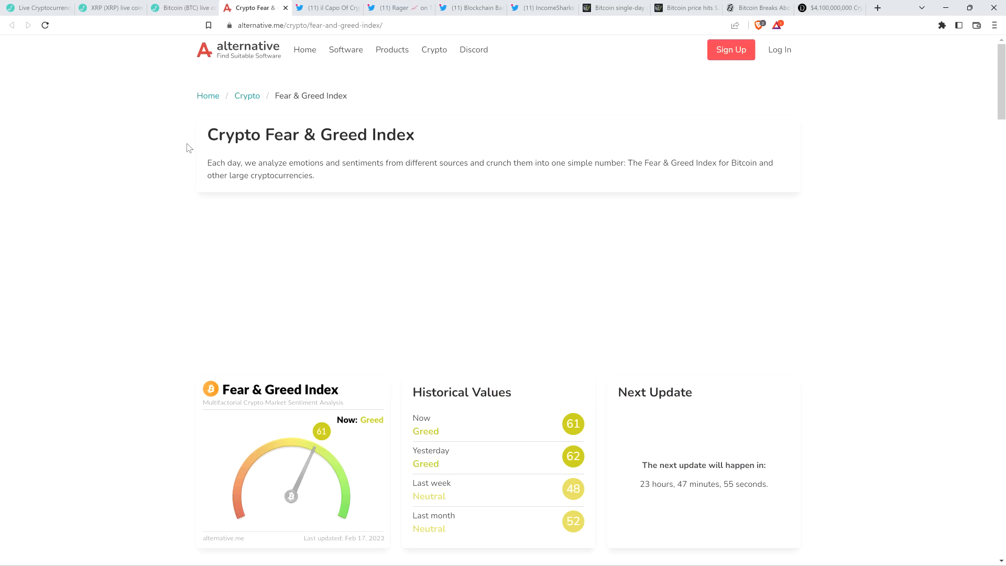
{"action": "mouse_move", "coordinate": [507, 93]}
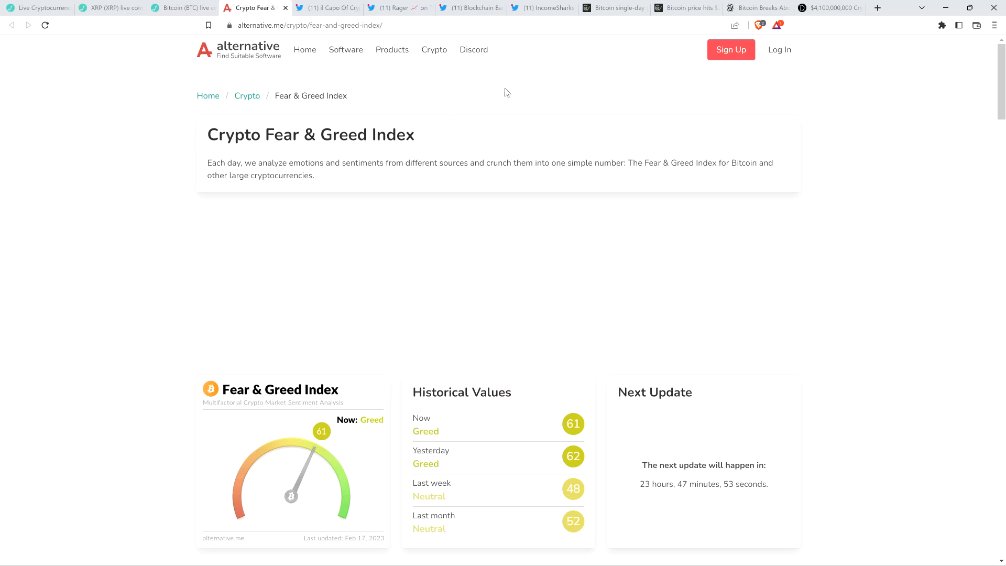
{"action": "mouse_move", "coordinate": [615, 78]}
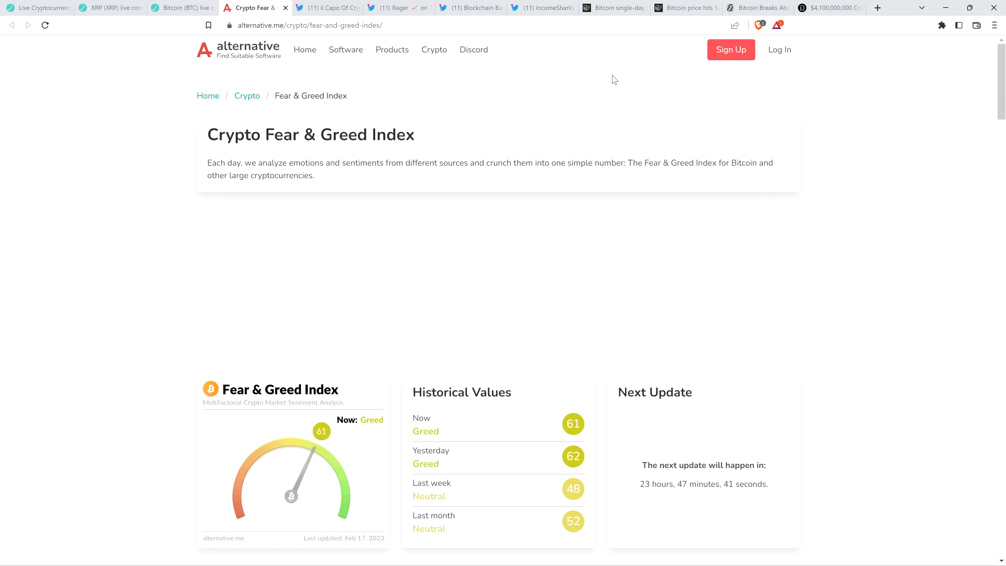
{"action": "mouse_move", "coordinate": [572, 95]}
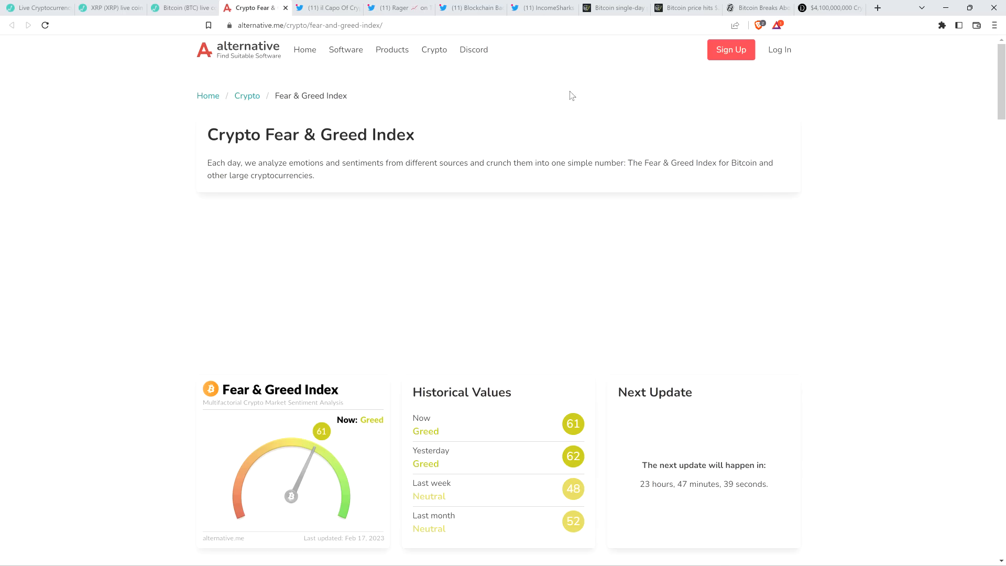
{"action": "left_click", "coordinate": [612, 8]}
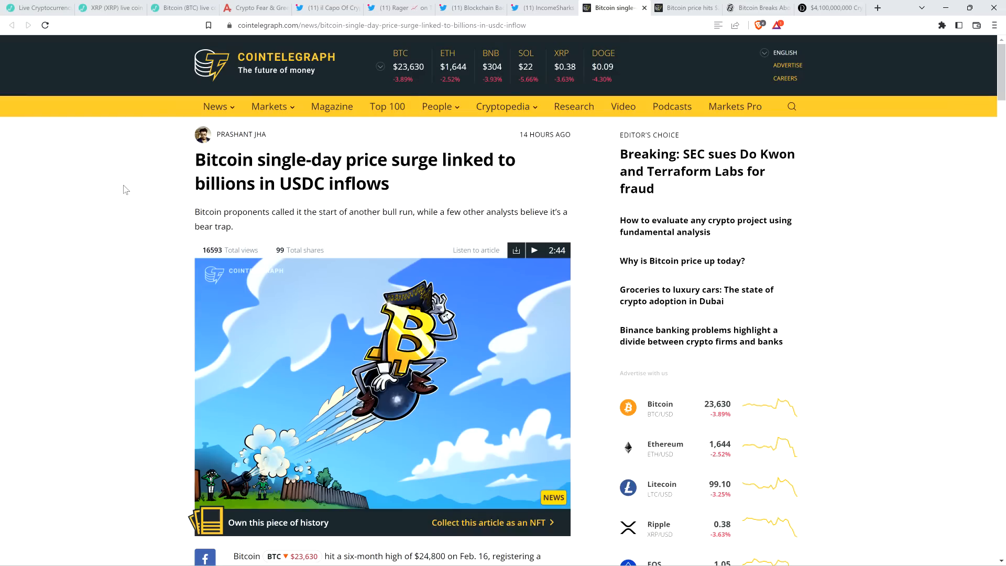
{"action": "mouse_move", "coordinate": [115, 170]}
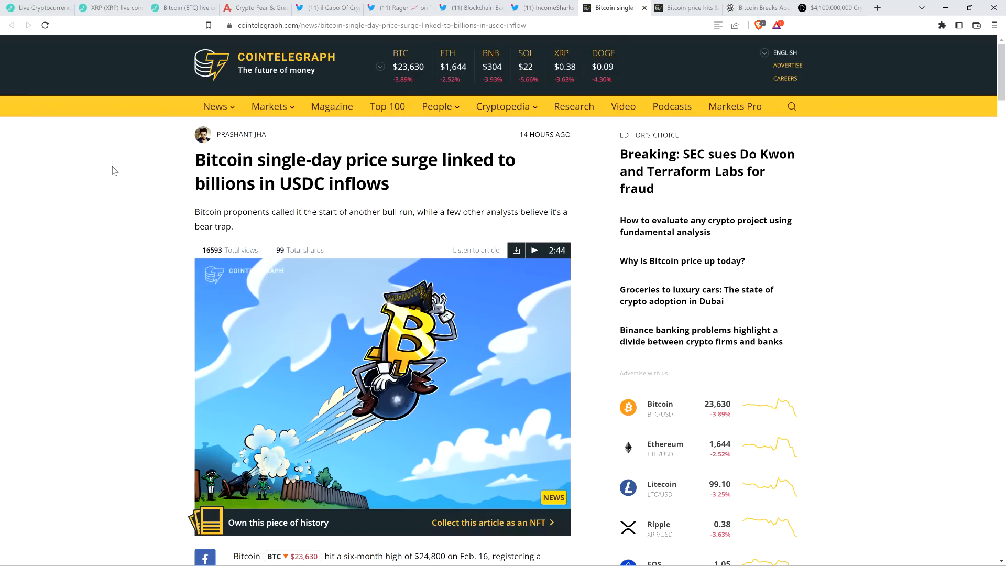
{"action": "mouse_move", "coordinate": [100, 164]}
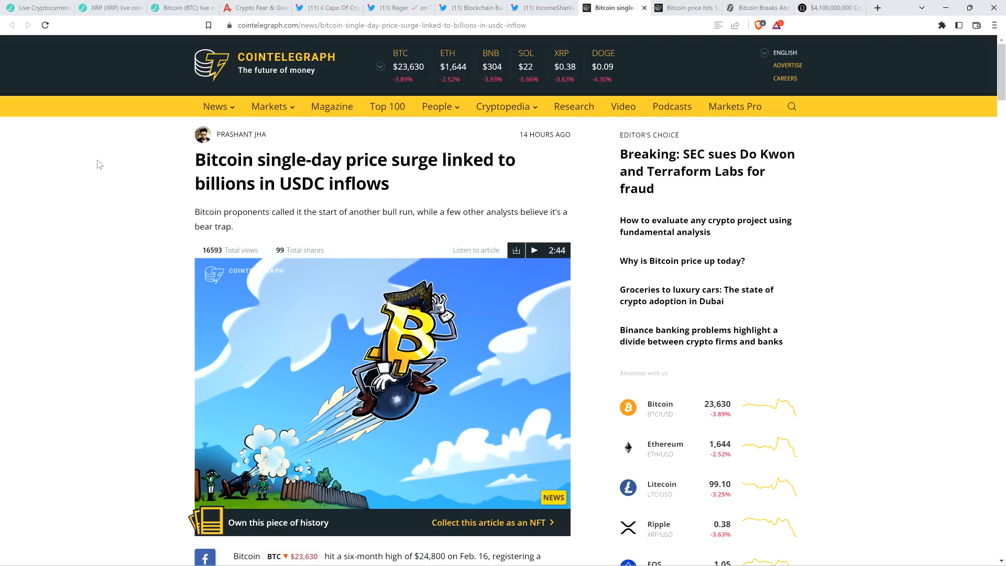
{"action": "mouse_move", "coordinate": [97, 168]}
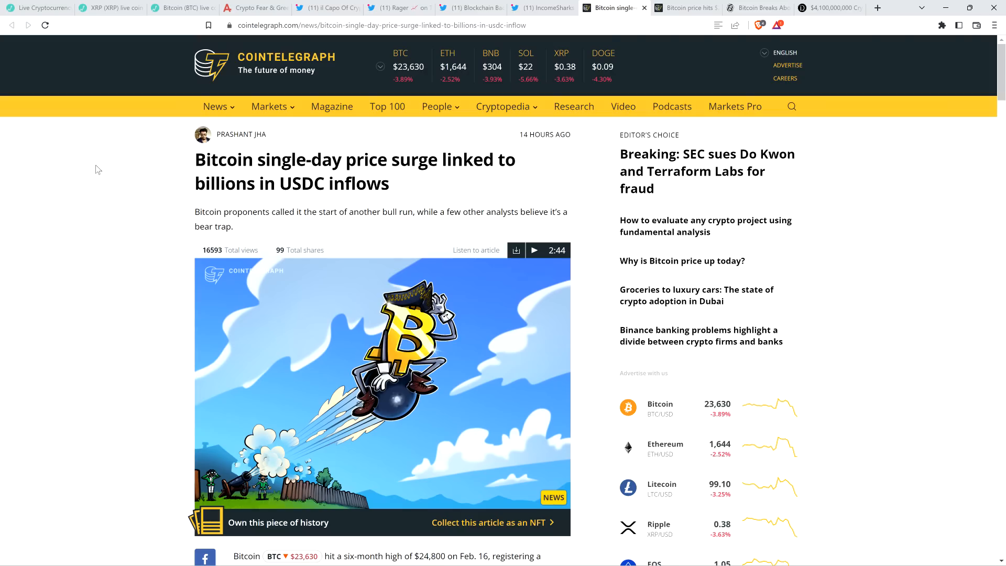
{"action": "scroll", "scroll_direction": "down", "scroll_amount": 3}
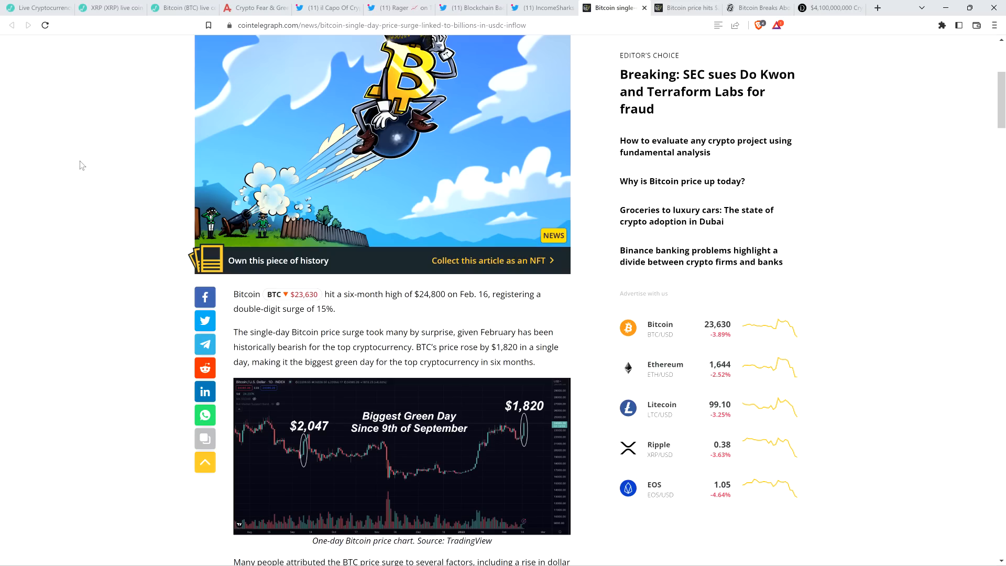
{"action": "mouse_move", "coordinate": [38, 225]}
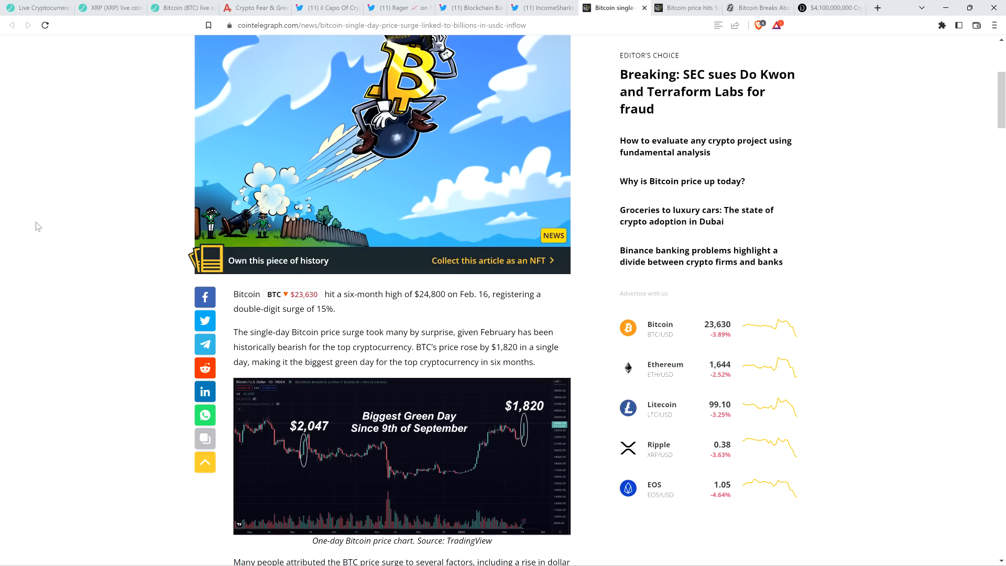
{"action": "scroll", "scroll_direction": "down", "scroll_amount": 3}
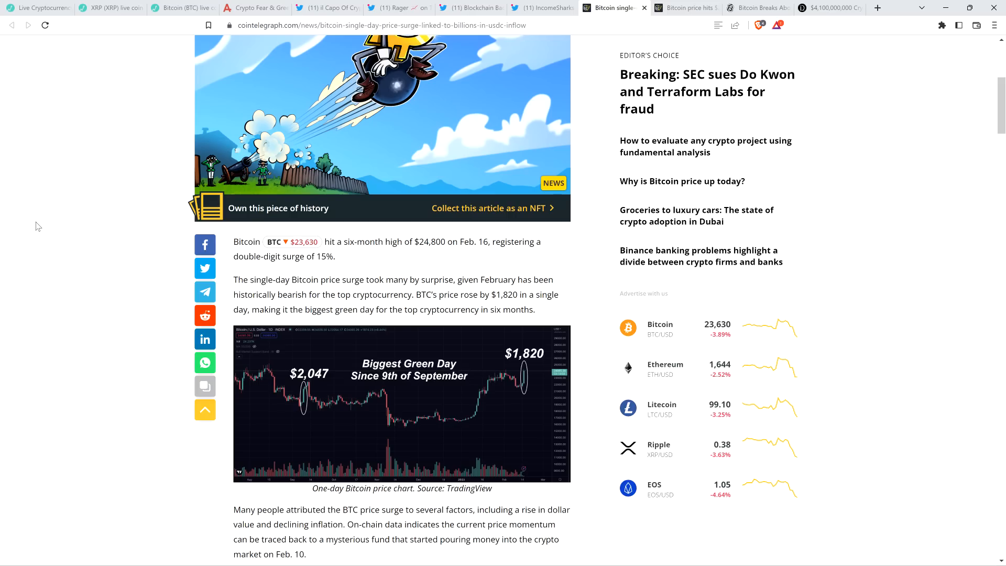
{"action": "mouse_move", "coordinate": [79, 324]}
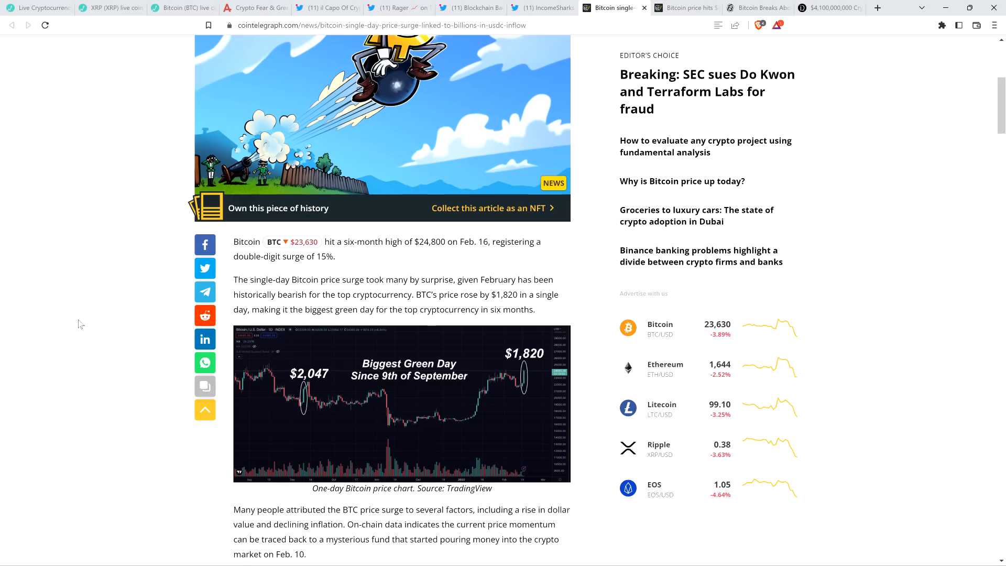
{"action": "scroll", "scroll_direction": "down", "scroll_amount": 3}
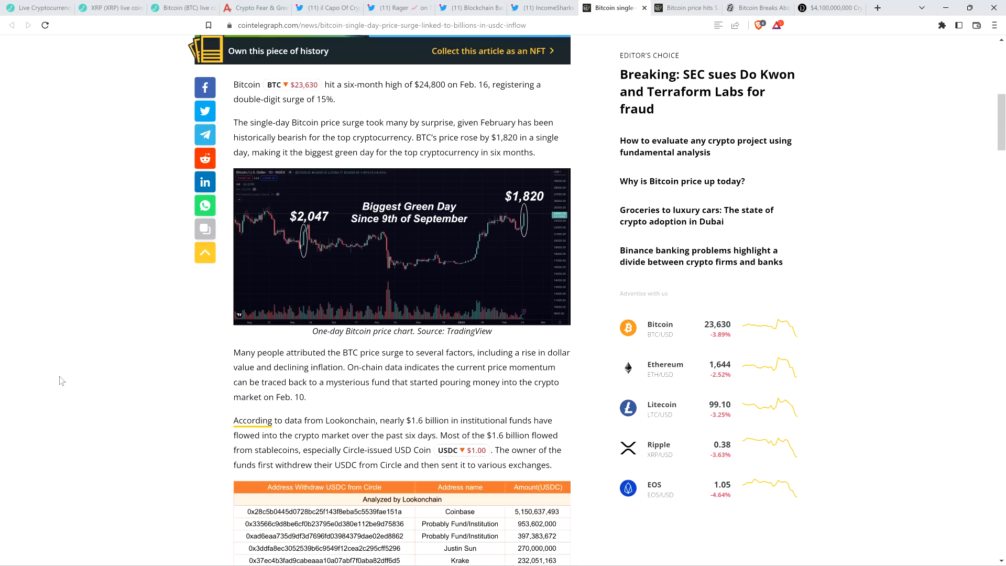
{"action": "mouse_move", "coordinate": [59, 385]}
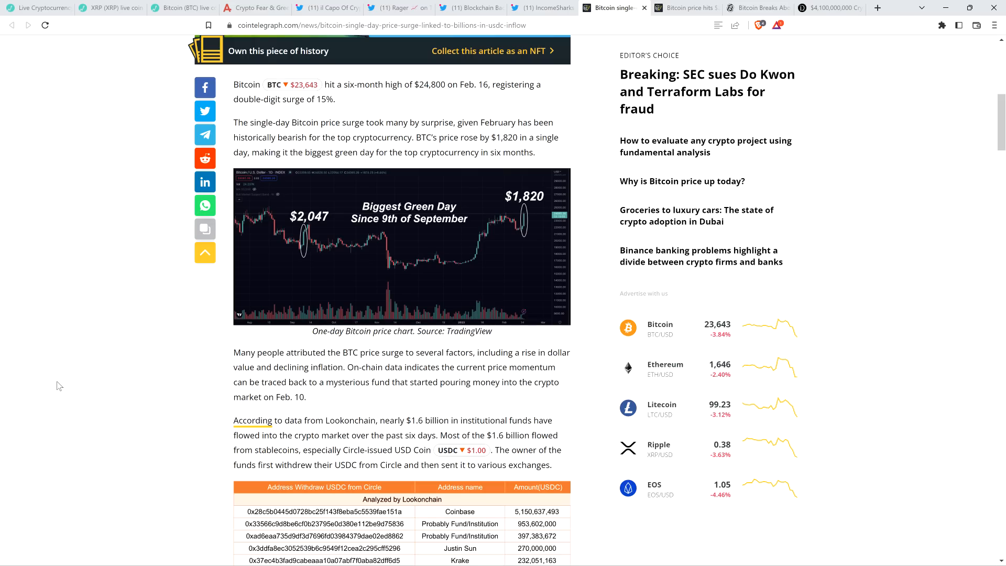
{"action": "scroll", "scroll_direction": "down", "scroll_amount": 3}
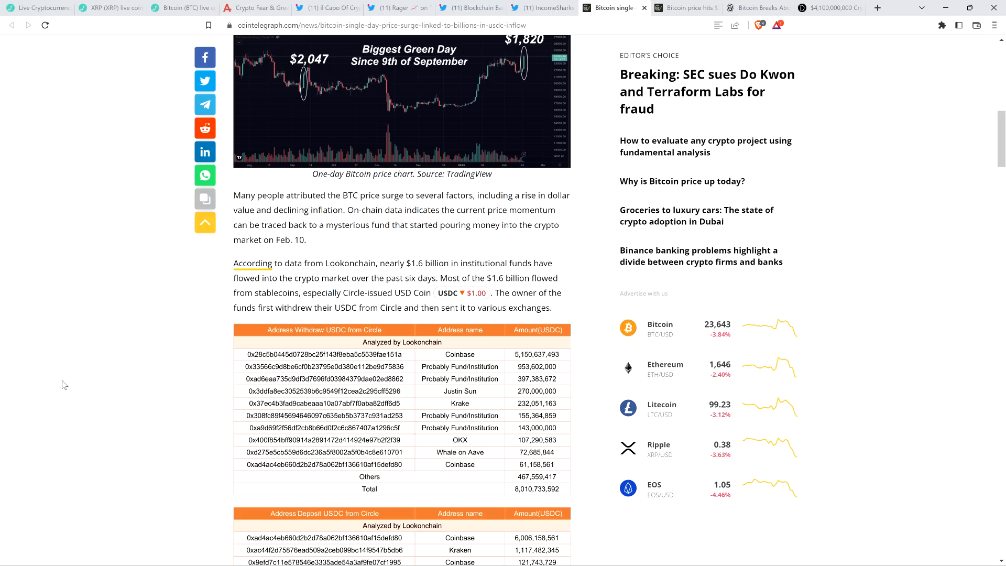
{"action": "mouse_move", "coordinate": [67, 386]}
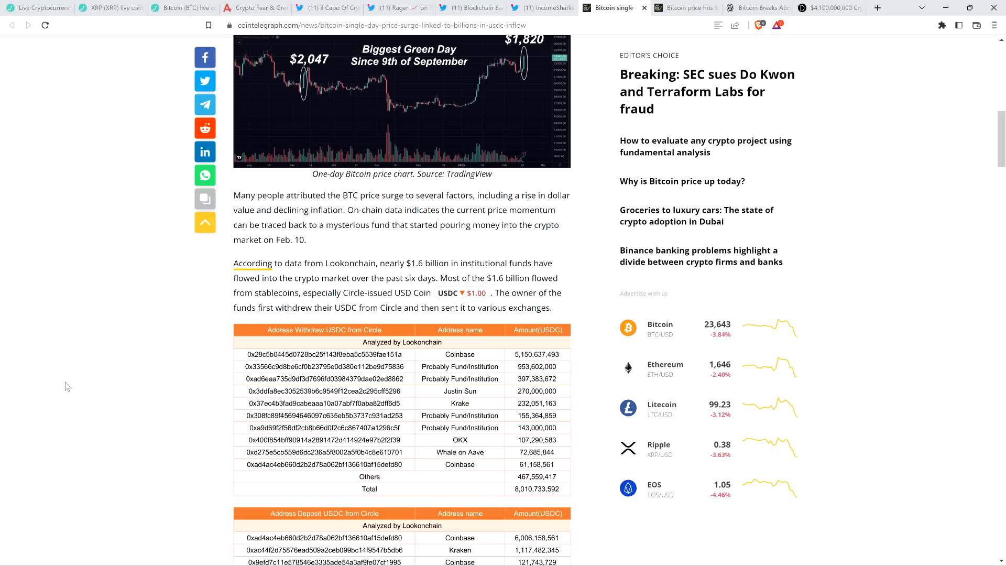
{"action": "scroll", "scroll_direction": "up", "scroll_amount": 3}
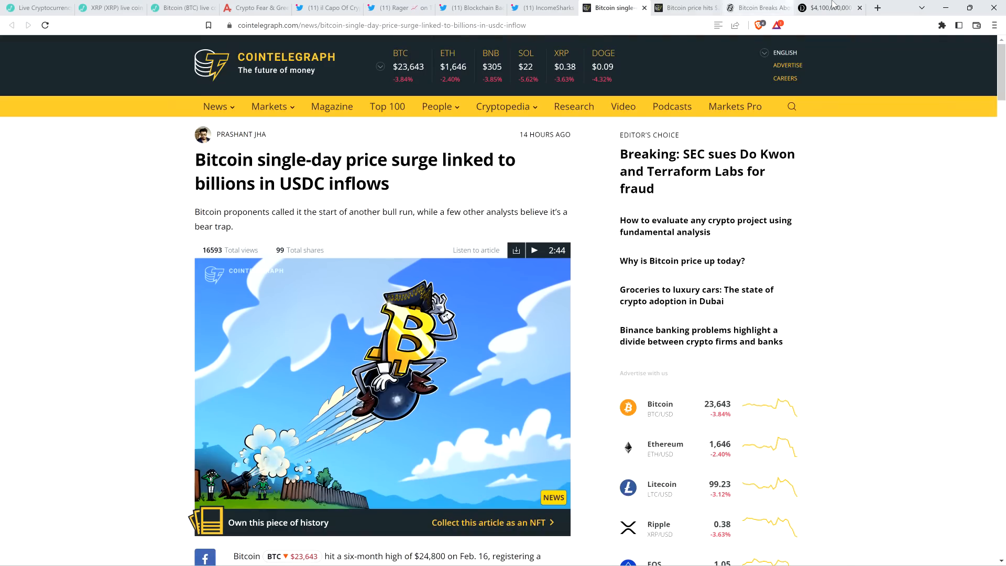
Switch to the Daily HODL article on the $4.1 billion crypto fund
{"action": "left_click", "coordinate": [828, 7]}
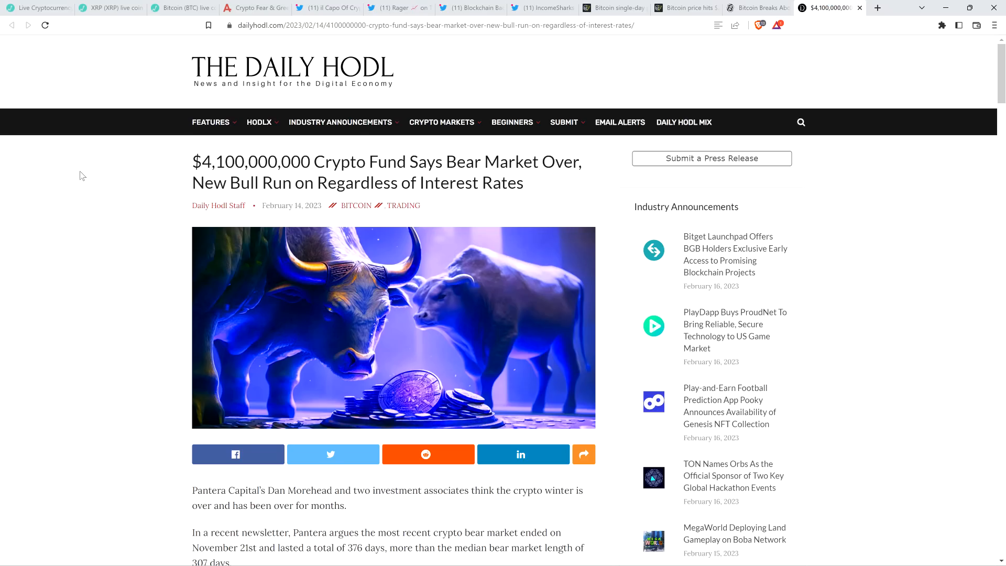
{"action": "mouse_move", "coordinate": [62, 177]}
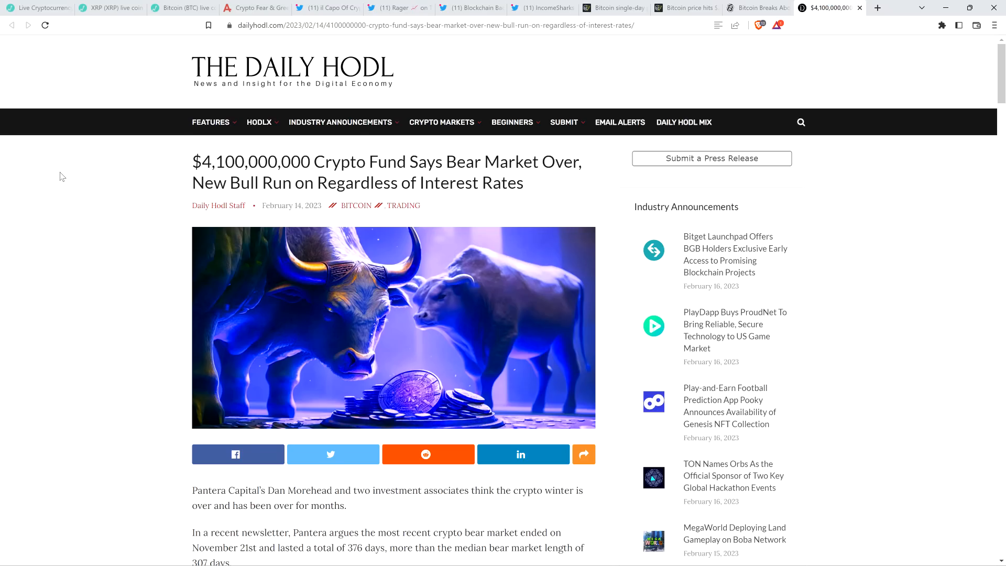
{"action": "mouse_move", "coordinate": [64, 181]}
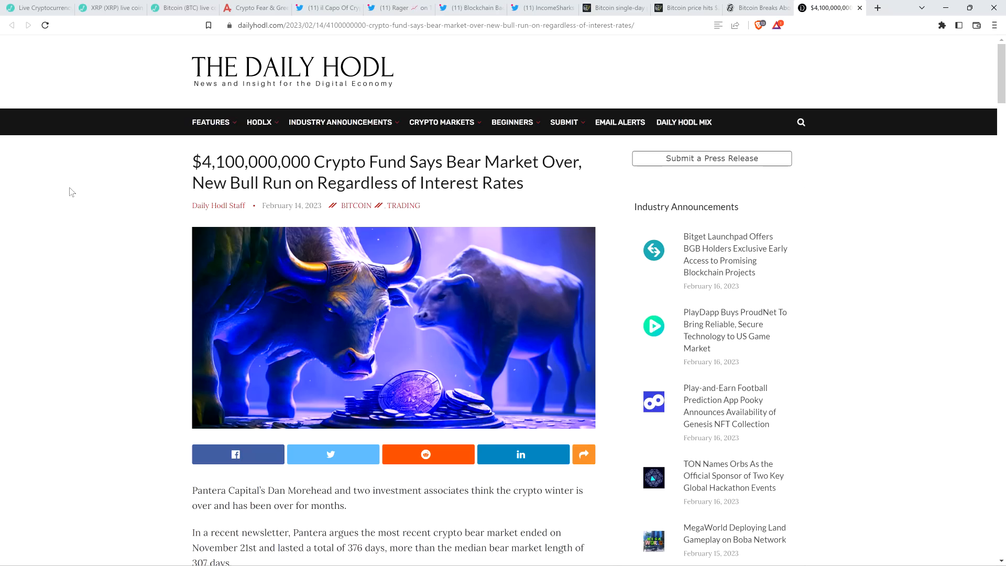
{"action": "scroll", "scroll_direction": "down", "scroll_amount": 3}
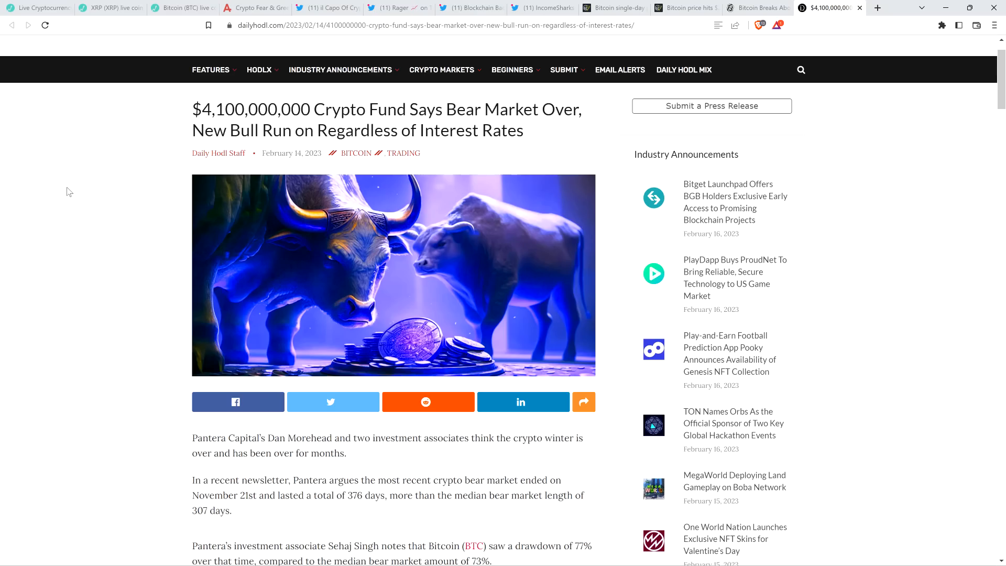
{"action": "mouse_move", "coordinate": [67, 207]}
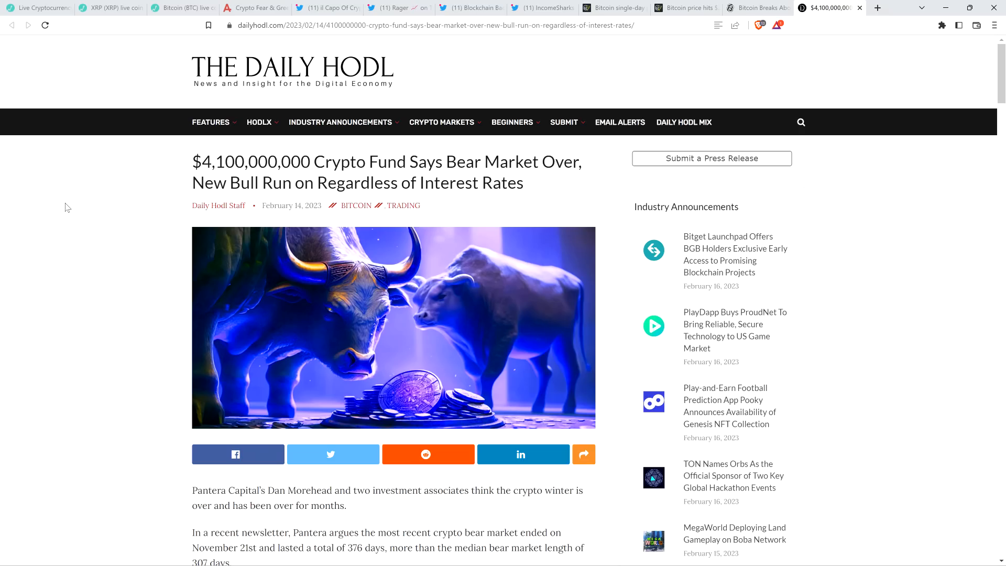
{"action": "scroll", "scroll_direction": "down", "scroll_amount": 3}
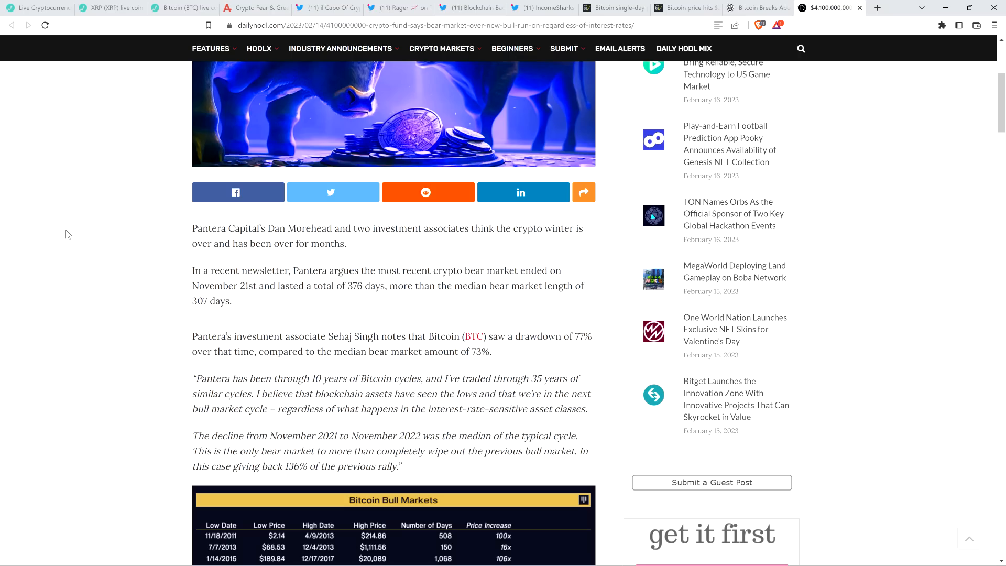
Scroll the Pantera article down to its Bitcoin bull and bear market tables
{"action": "scroll", "scroll_direction": "down", "scroll_amount": 3}
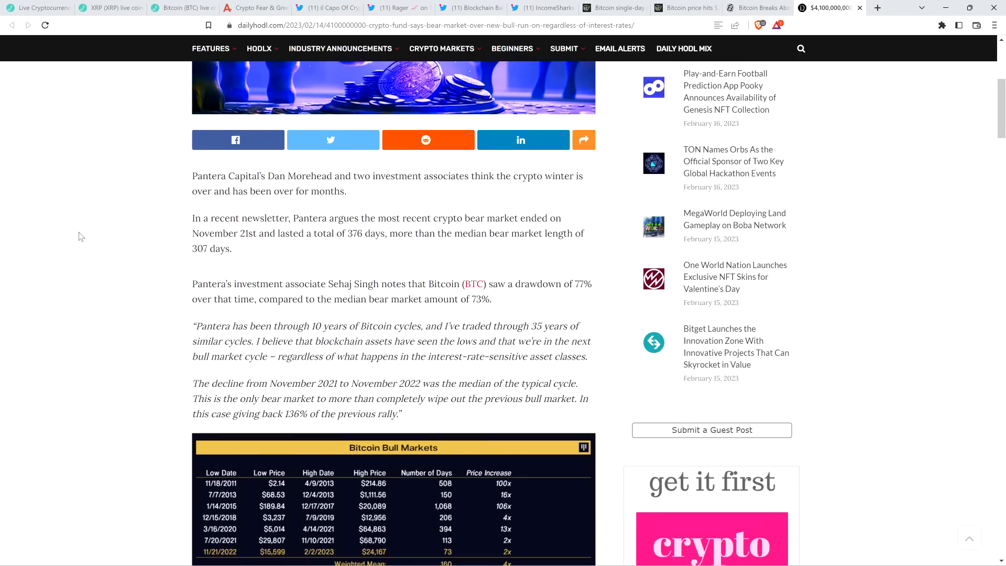
{"action": "scroll", "scroll_direction": "down", "scroll_amount": 3}
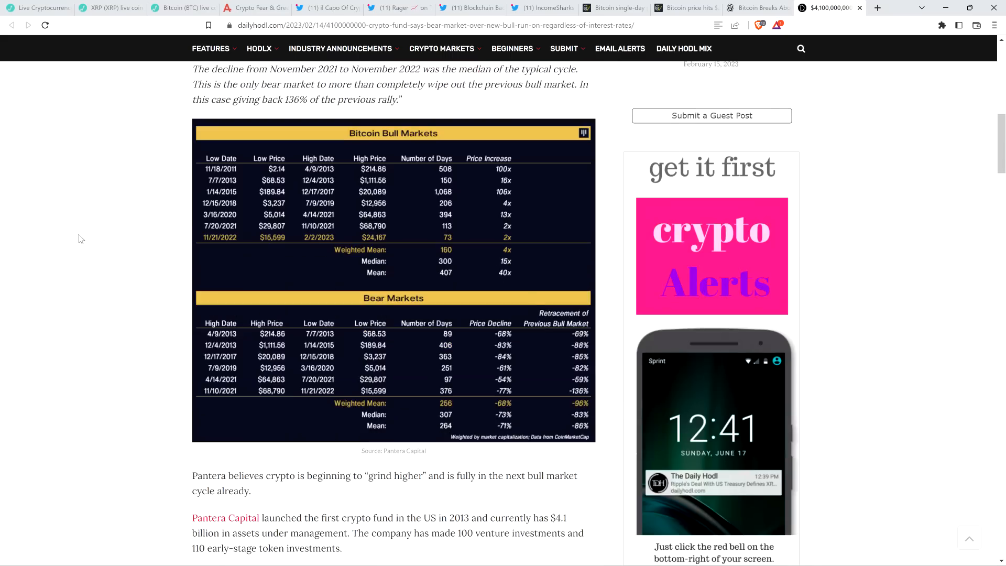
{"action": "mouse_move", "coordinate": [83, 244]}
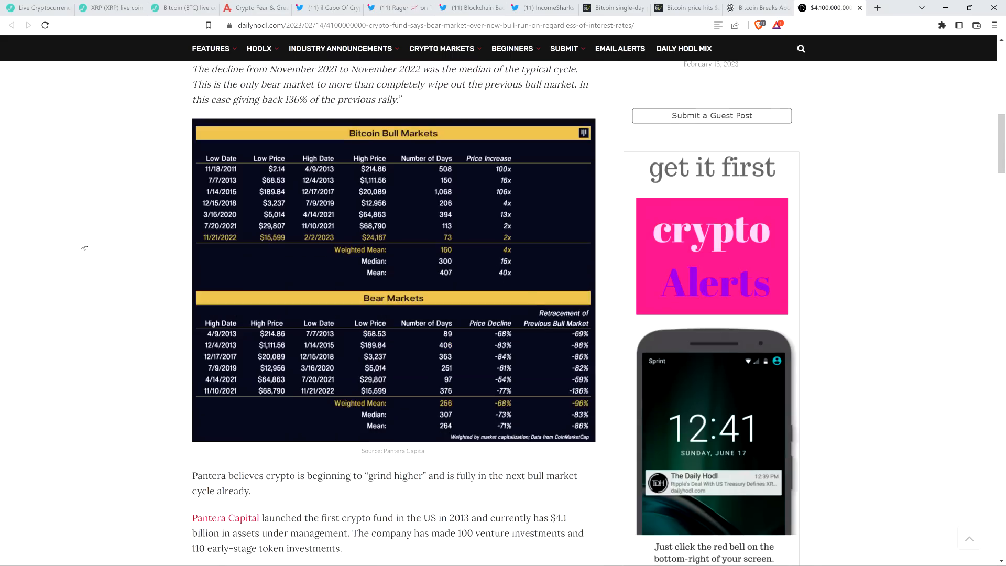